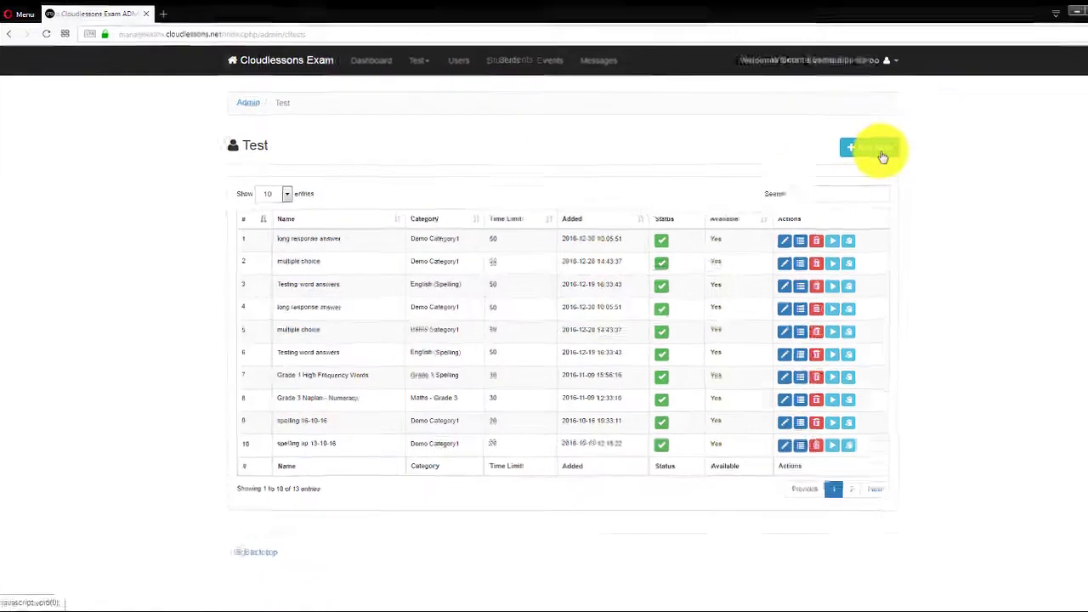
Step: Start a new test and begin naming it "Demonstration"
{"action": "left_click", "coordinate": [875, 149]}
{"action": "type", "text": "Demonstration t"}
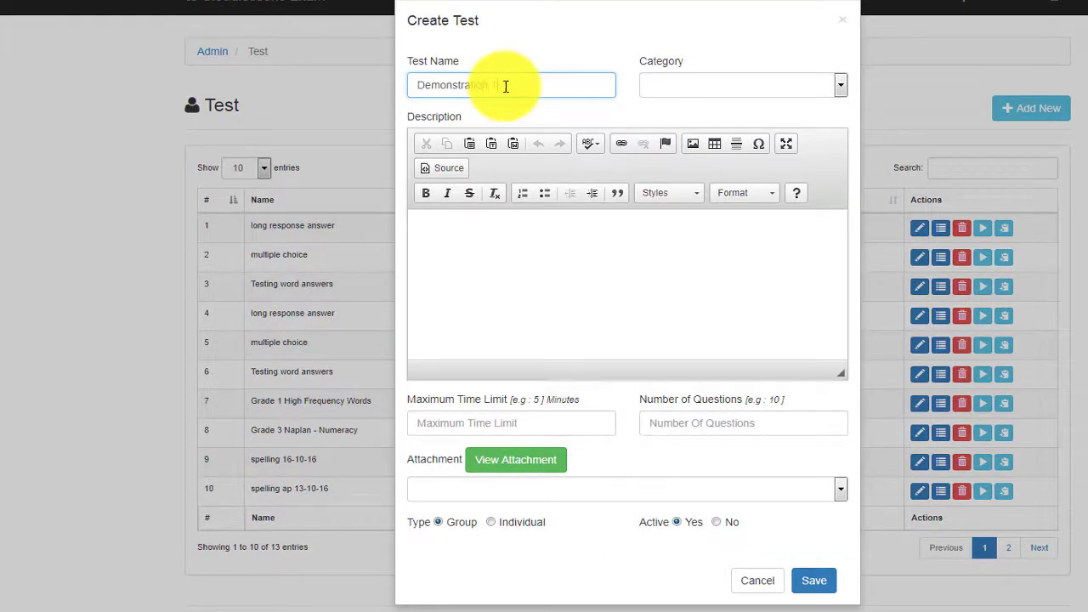
Step: Describe it as a general demonstration test, set 10 questions and attach the building block template
{"action": "left_click", "coordinate": [836, 85]}
{"action": "type", "text": "Ge"}
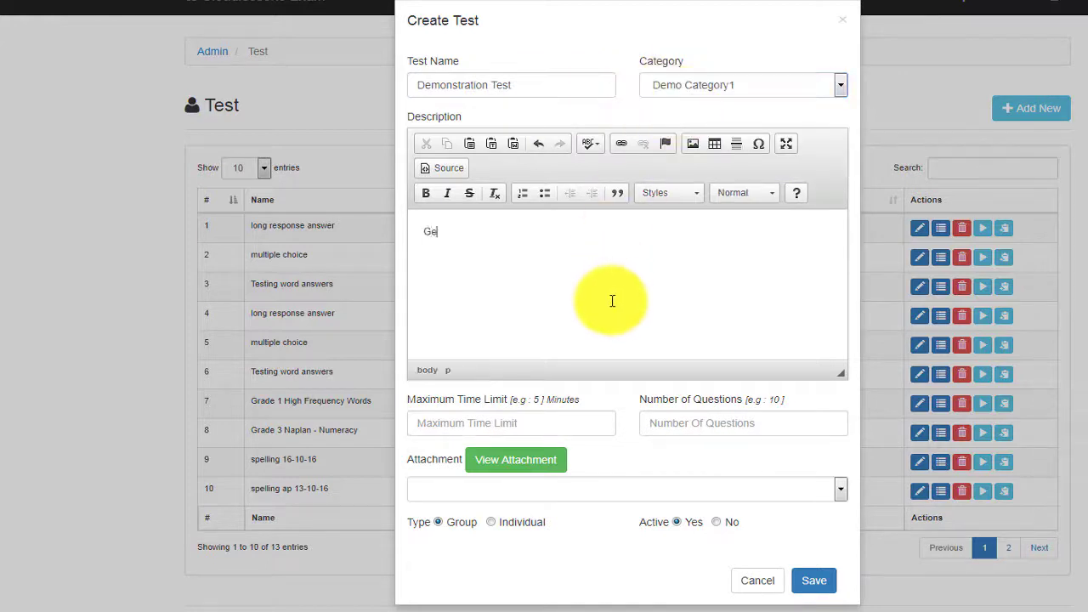
{"action": "type", "text": "neral demonstration how to create a"}
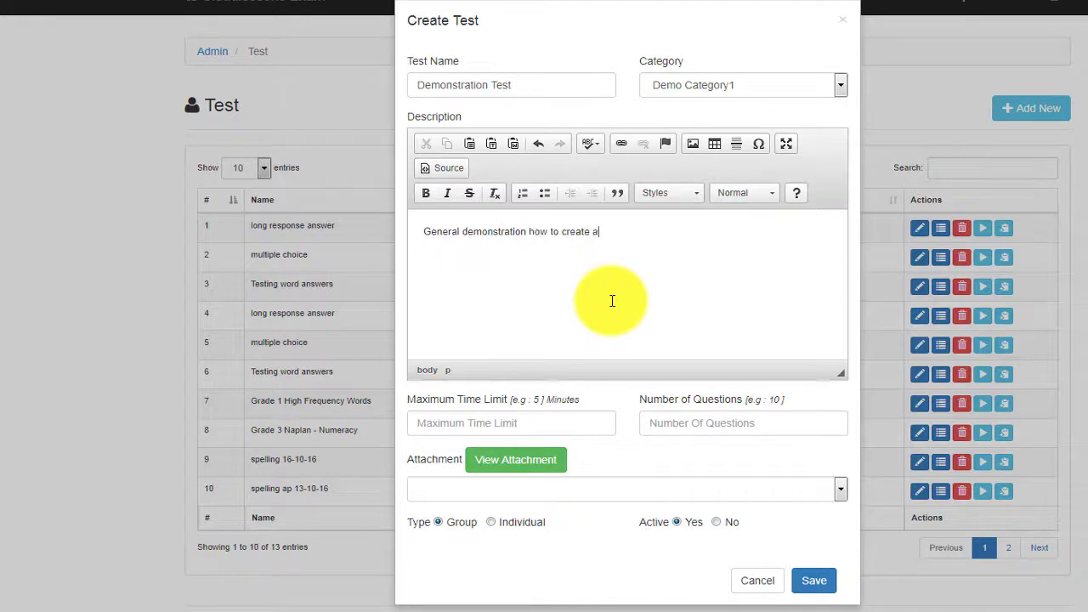
{"action": "type", "text": "test"}
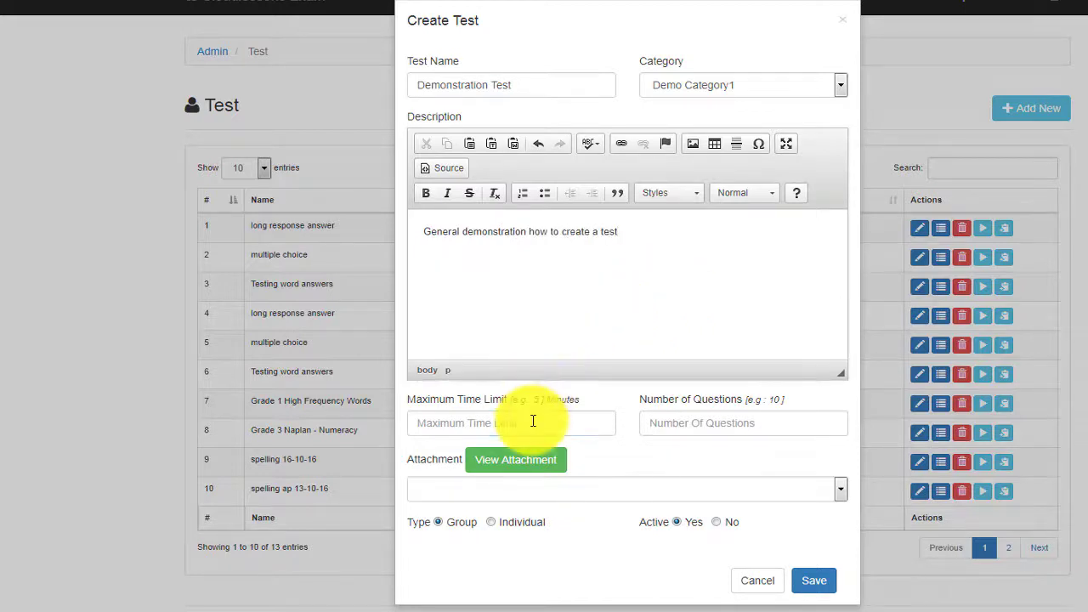
{"action": "type", "text": "10"}
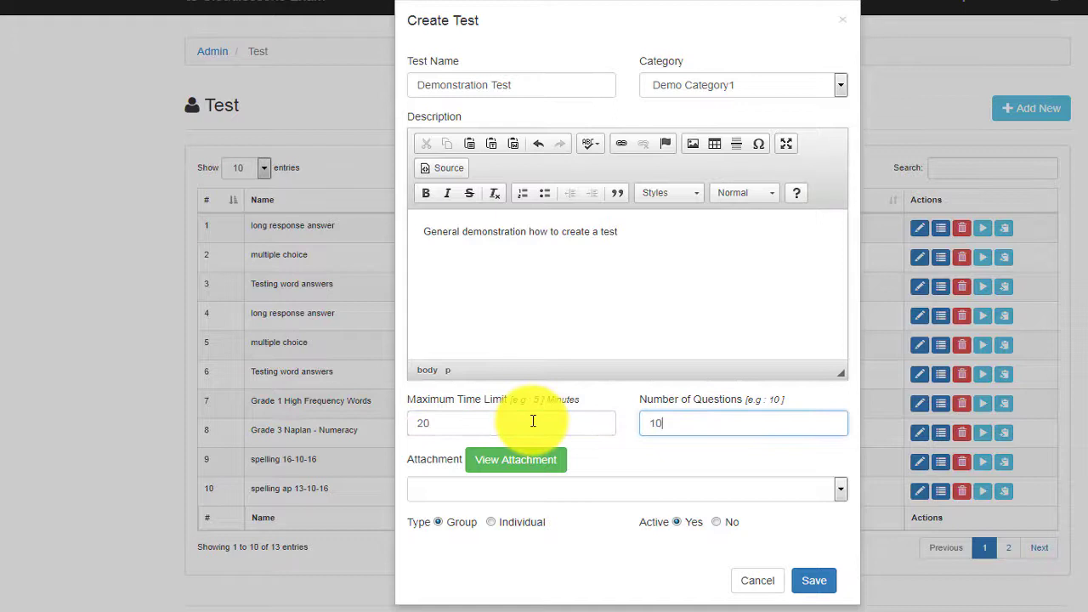
{"action": "left_click", "coordinate": [840, 489]}
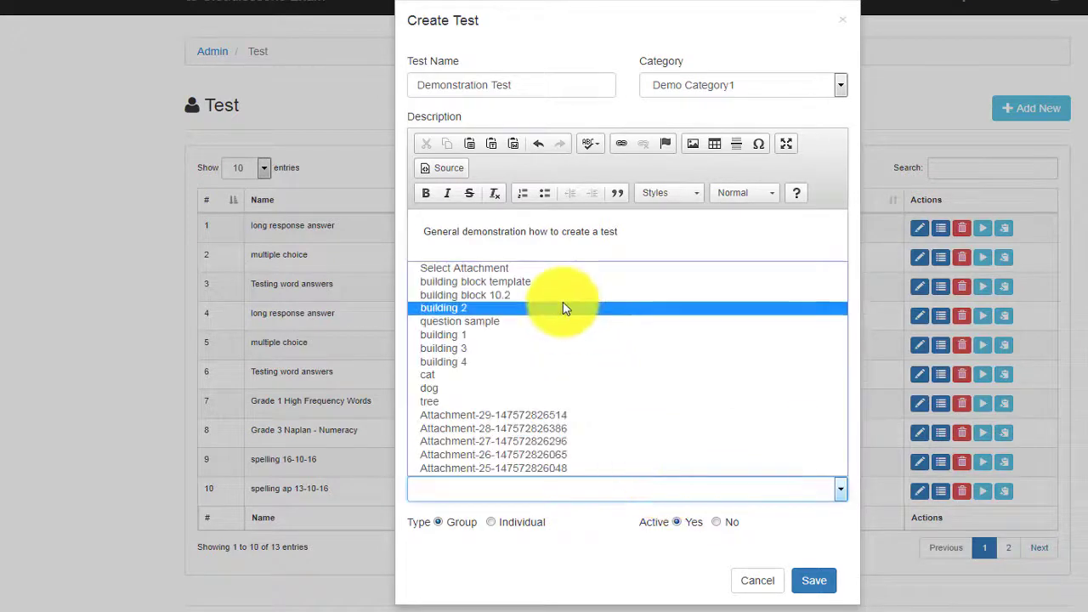
{"action": "left_click", "coordinate": [475, 283]}
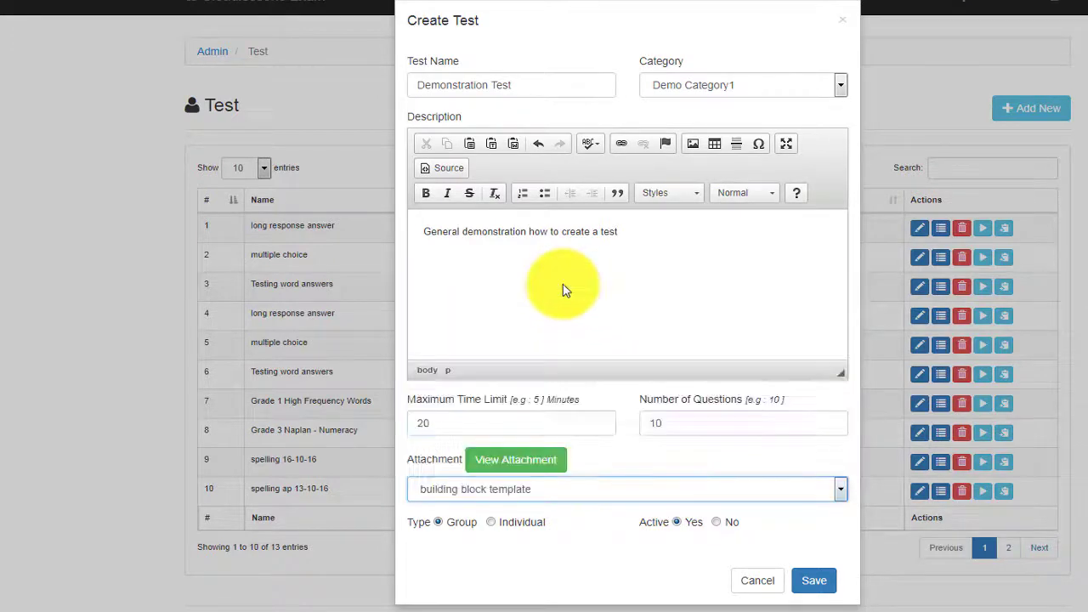
{"action": "mouse_move", "coordinate": [812, 582]}
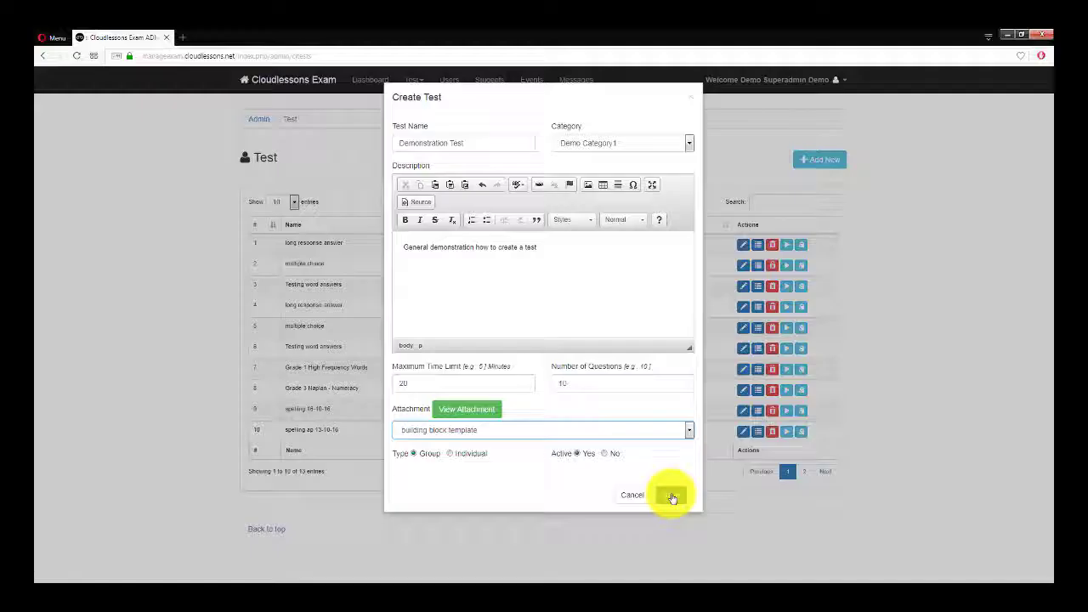
Step: Save Demonstration Test and bring up its empty questions list
{"action": "left_click", "coordinate": [670, 497]}
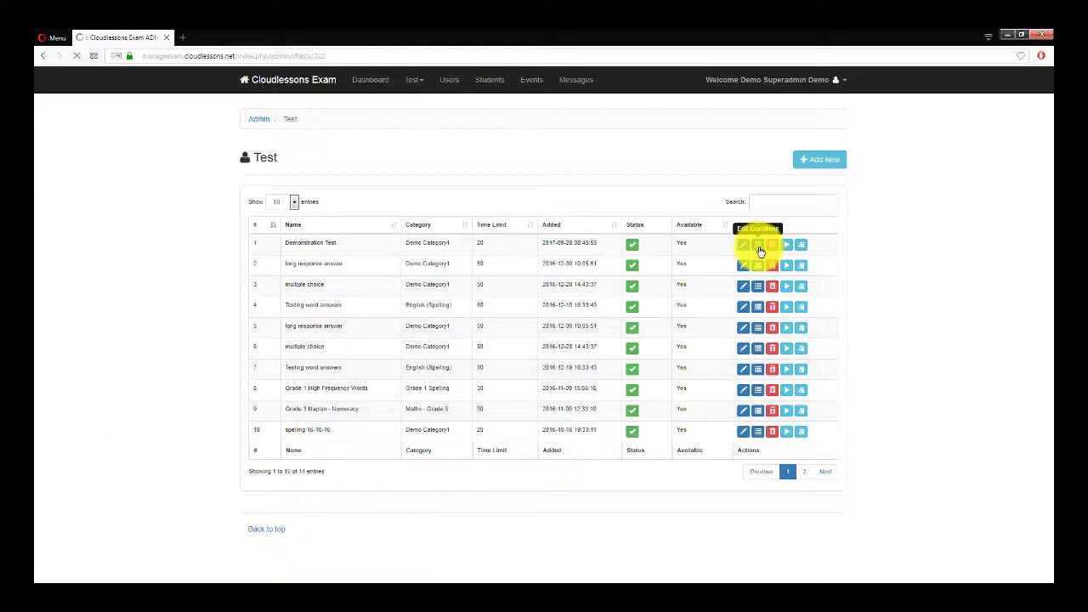
{"action": "left_click", "coordinate": [757, 245]}
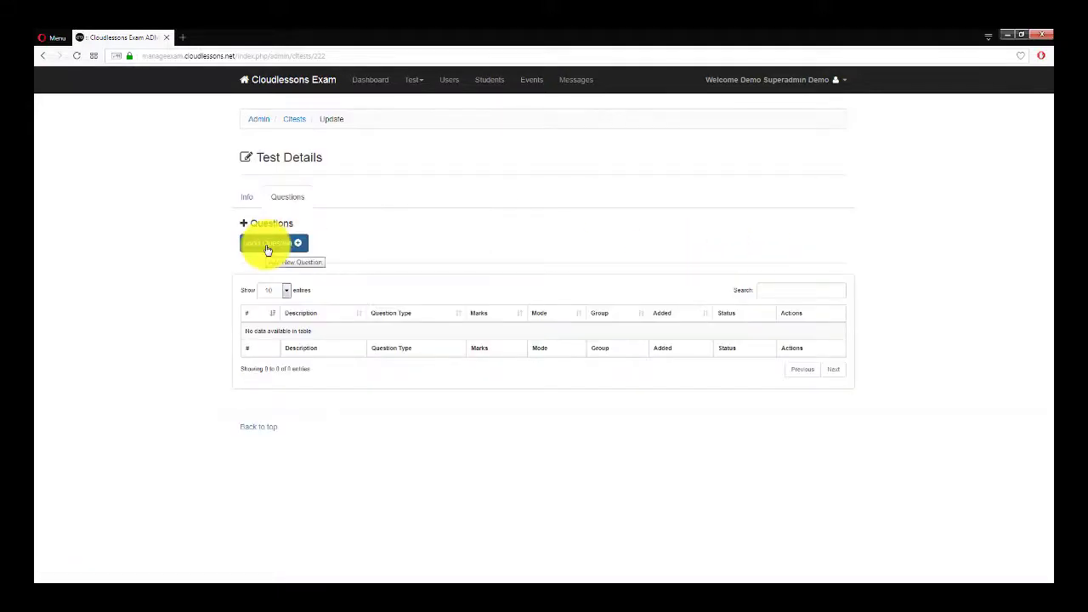
Step: Add a 10-mark Descriptive question in Question Group 1 and start another question
{"action": "left_click", "coordinate": [272, 242]}
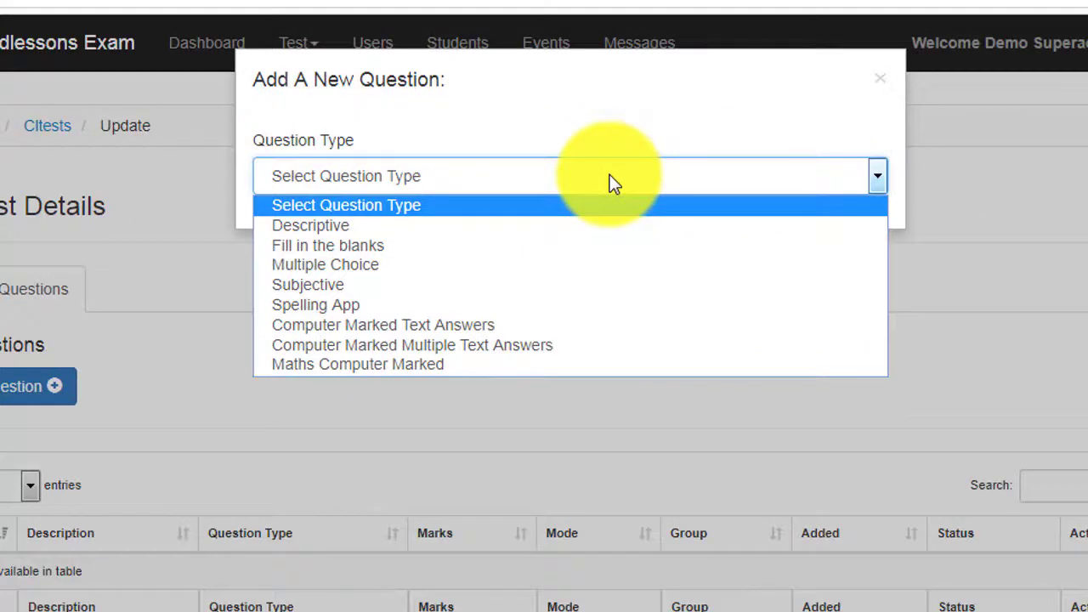
{"action": "mouse_move", "coordinate": [552, 224]}
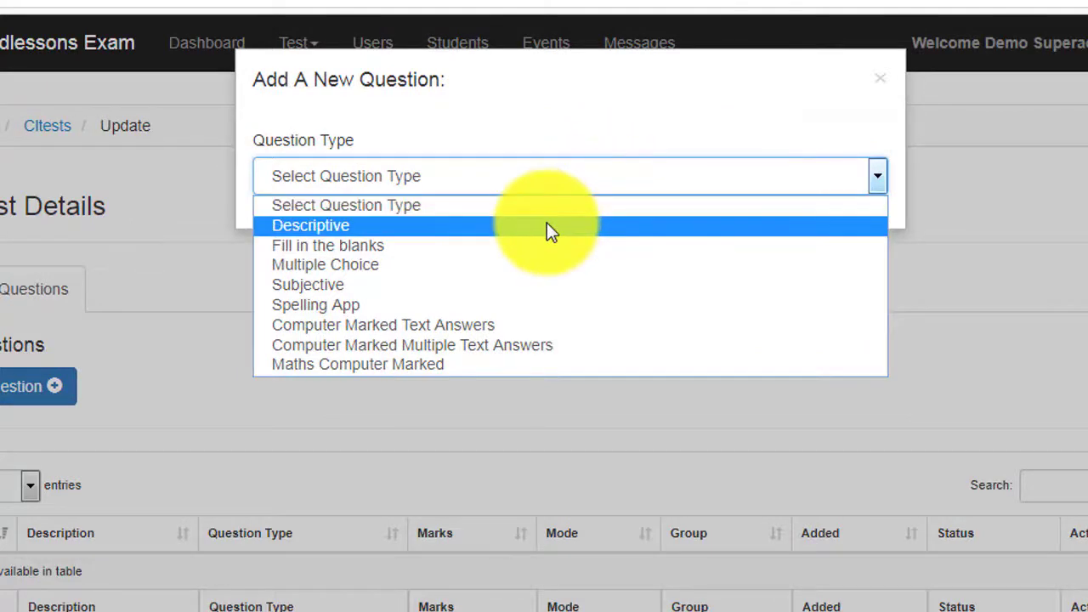
{"action": "left_click", "coordinate": [309, 224]}
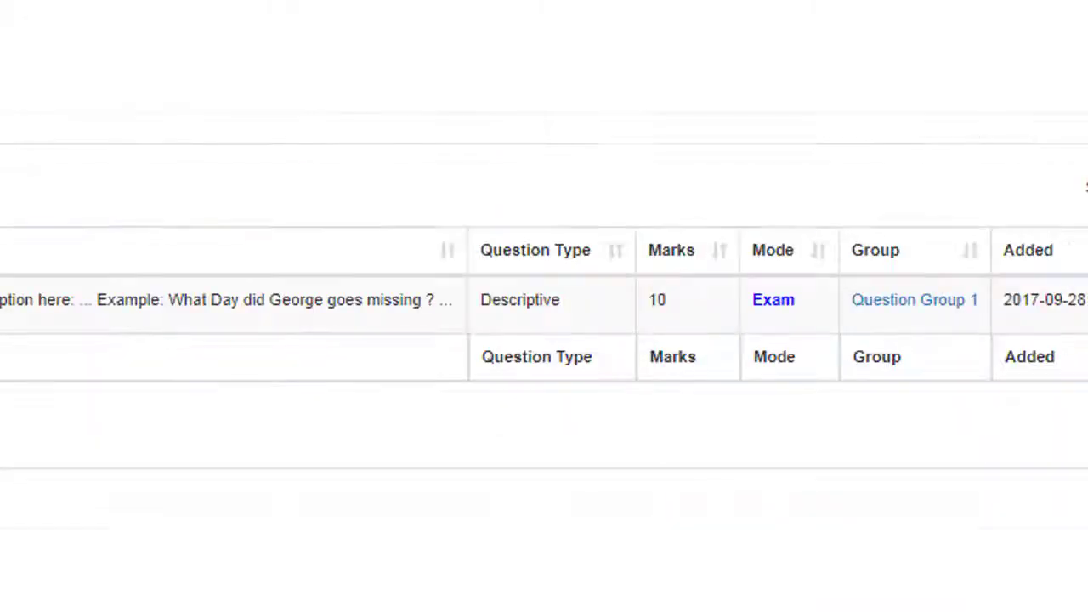
{"action": "left_click", "coordinate": [88, 279]}
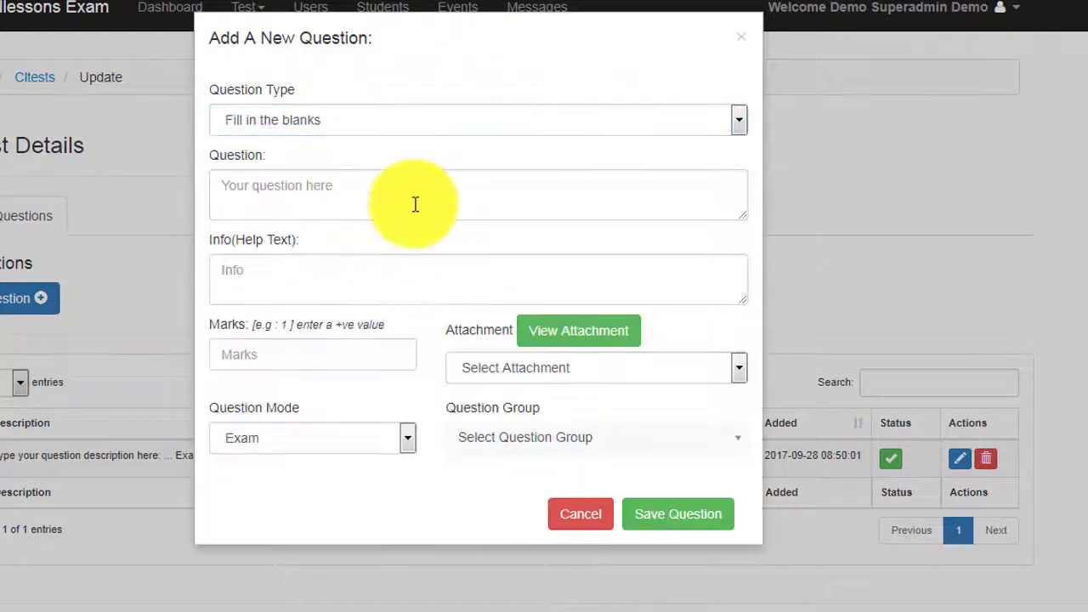
Step: Save the fill-in-the-blanks question "Let us _______ the dog for a walk."
{"action": "type", "text": "Let us"}
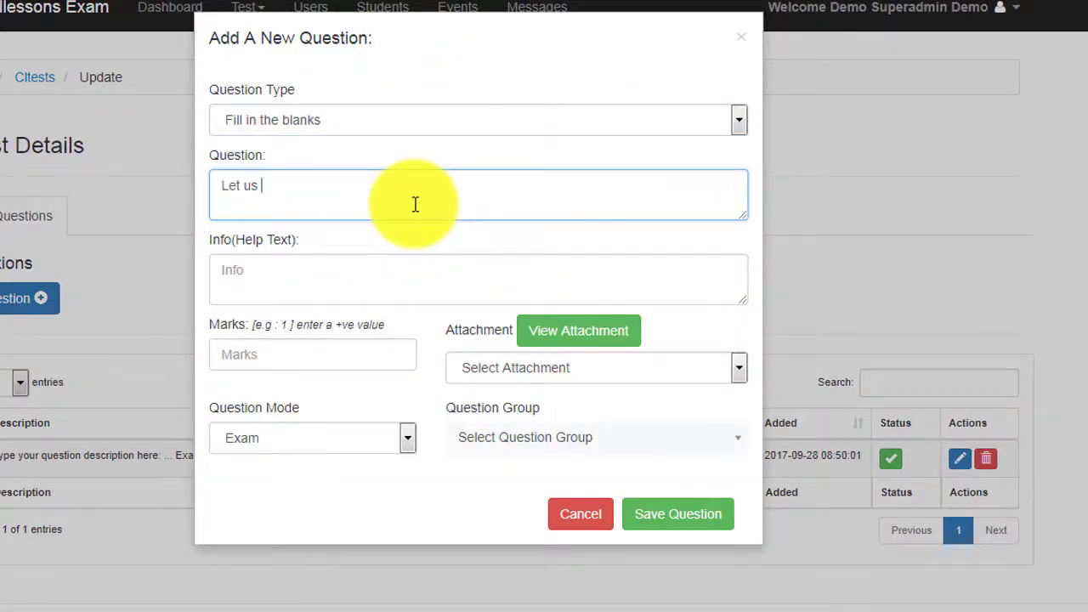
{"action": "type", "text": "________________________ the dog for a walk."}
{"action": "left_click", "coordinate": [478, 278]}
{"action": "type", "text": "Write a word in the space provided that completes the sentence."}
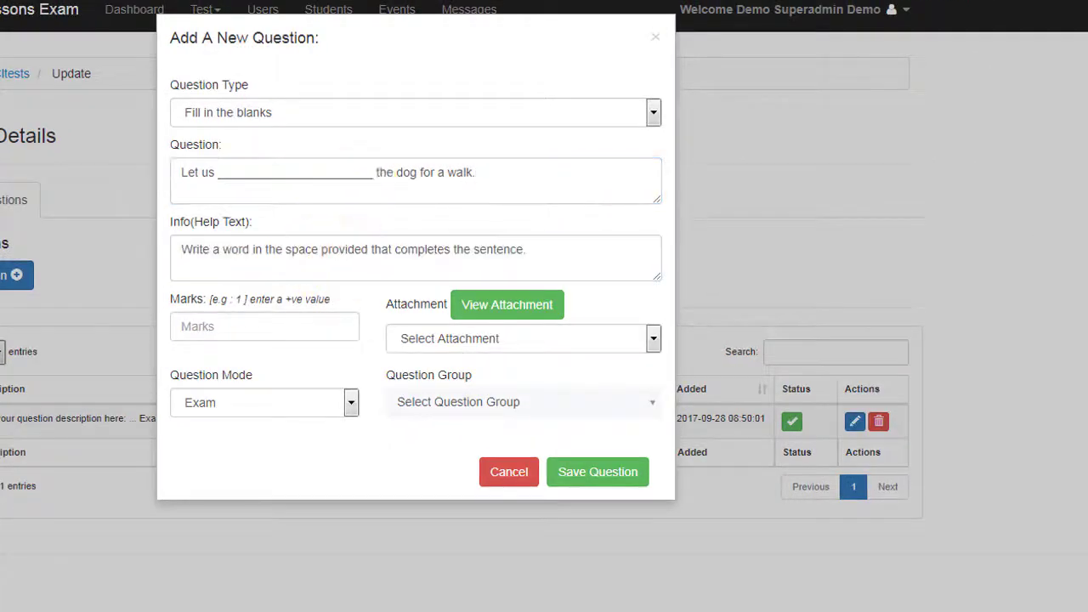
{"action": "left_click", "coordinate": [653, 112]}
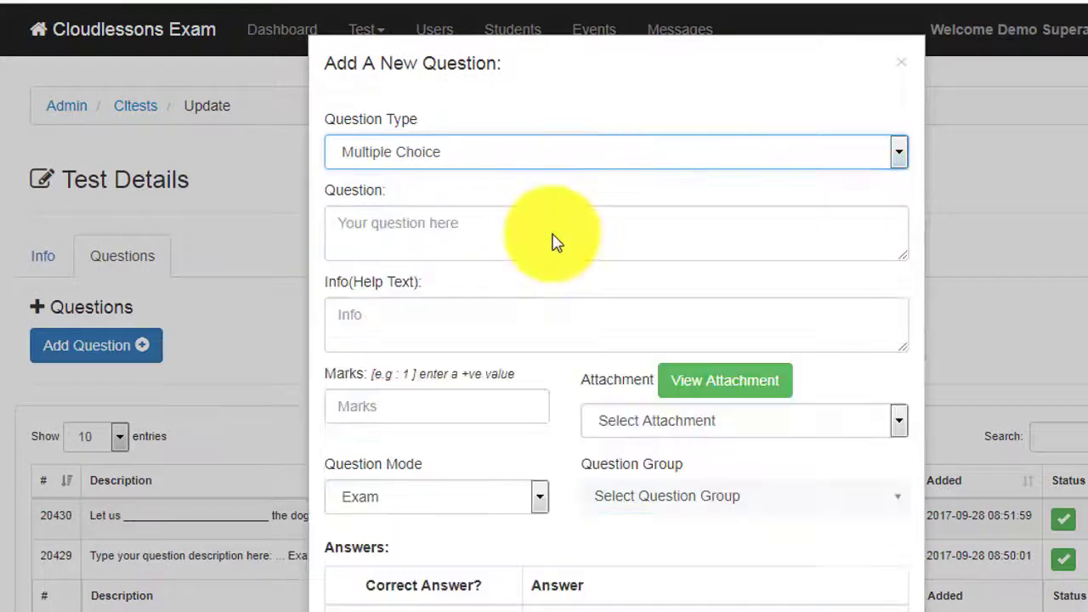
Step: Save "What is the capital city of South Australia?" with six city answers, Adelaide correct, 1 mark
{"action": "type", "text": "What is the \"capital city of South Australia?"}
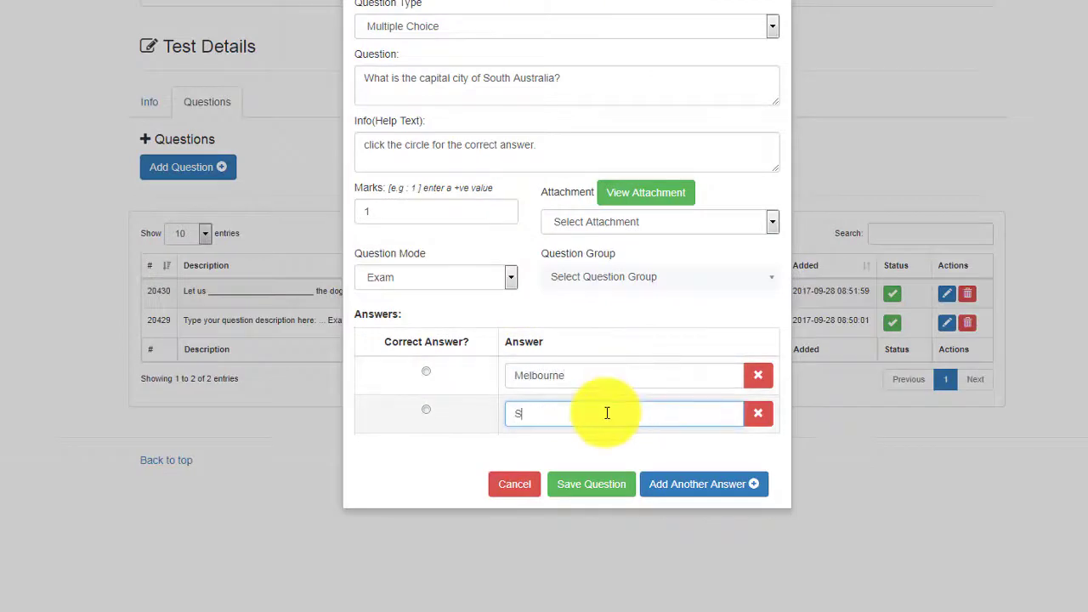
{"action": "left_click", "coordinate": [704, 483]}
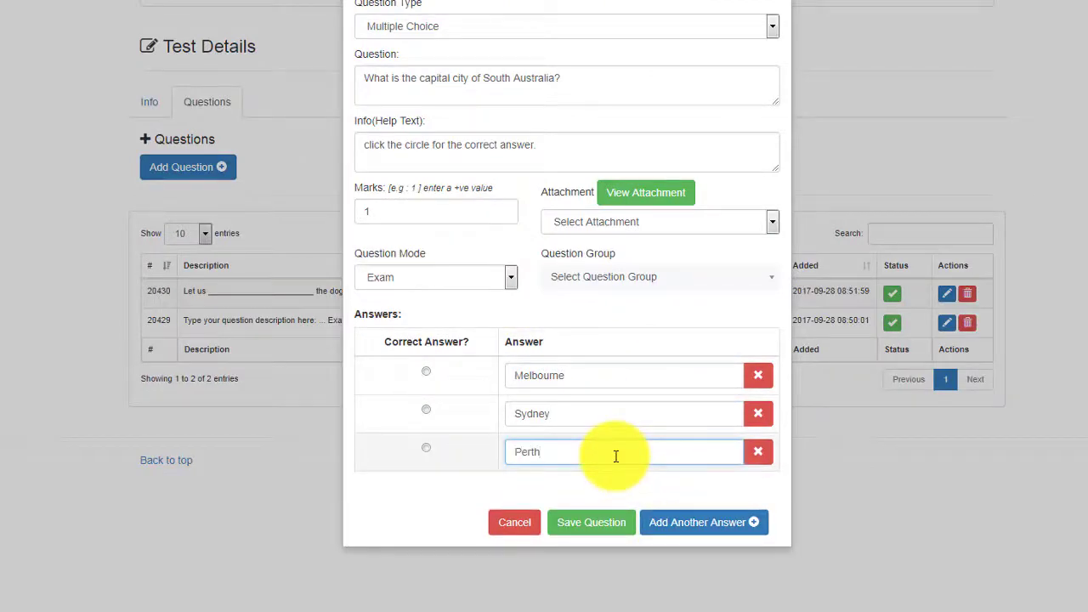
{"action": "left_click", "coordinate": [704, 521]}
{"action": "type", "text": "Hobart"}
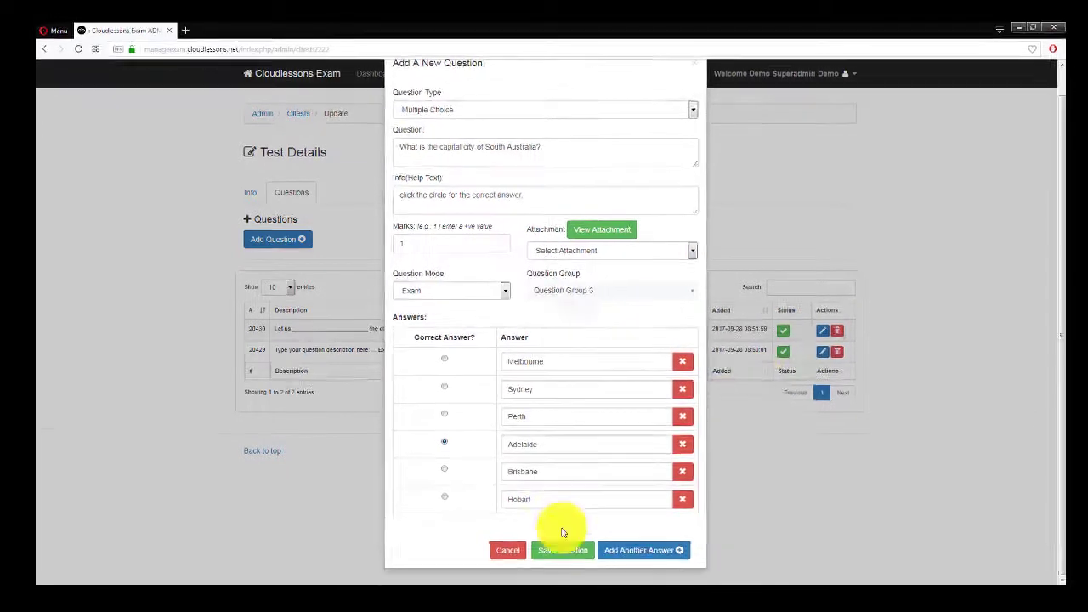
{"action": "left_click", "coordinate": [561, 550]}
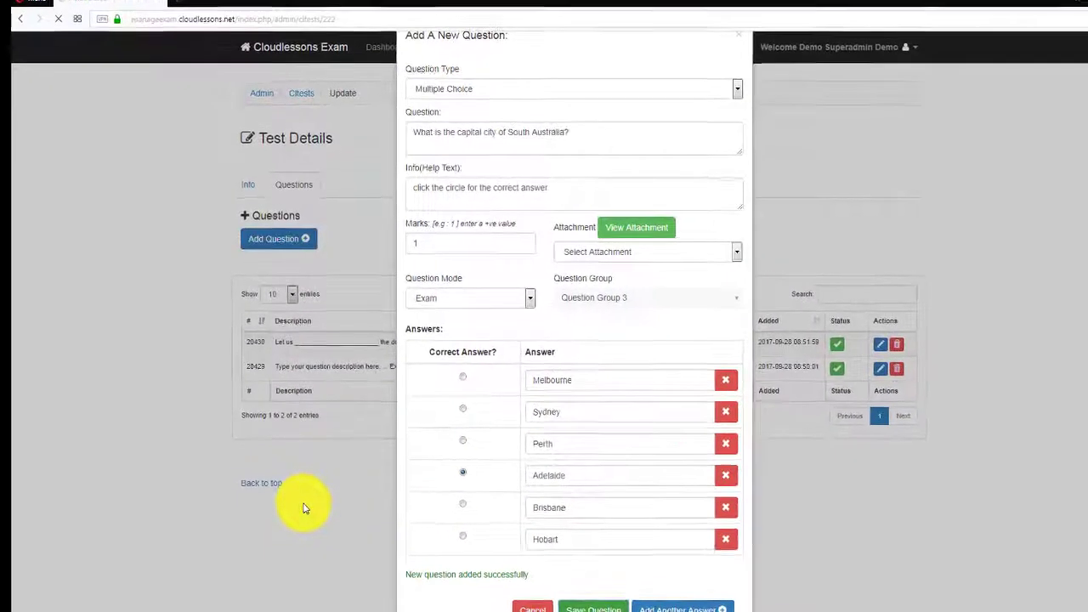
{"action": "left_click", "coordinate": [591, 609]}
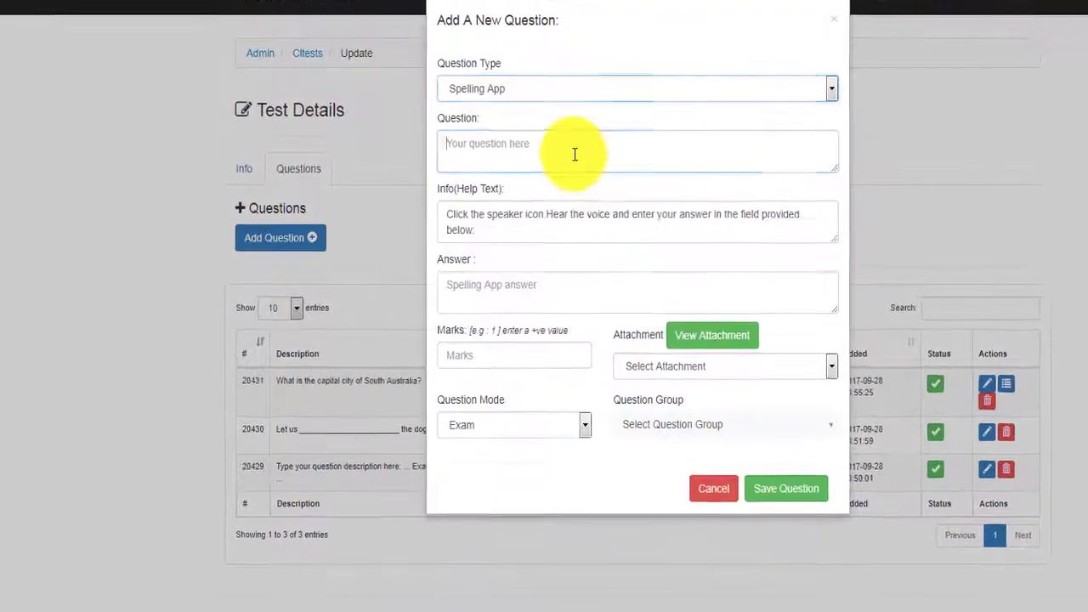
Step: Save "A dog makes a great pet. Now spell the word dog." answer dog, 1 mark, Question Group 4
{"action": "type", "text": "A dog makes a great pet. Now spell the word dog."}
{"action": "left_click", "coordinate": [514, 355]}
{"action": "type", "text": "1"}
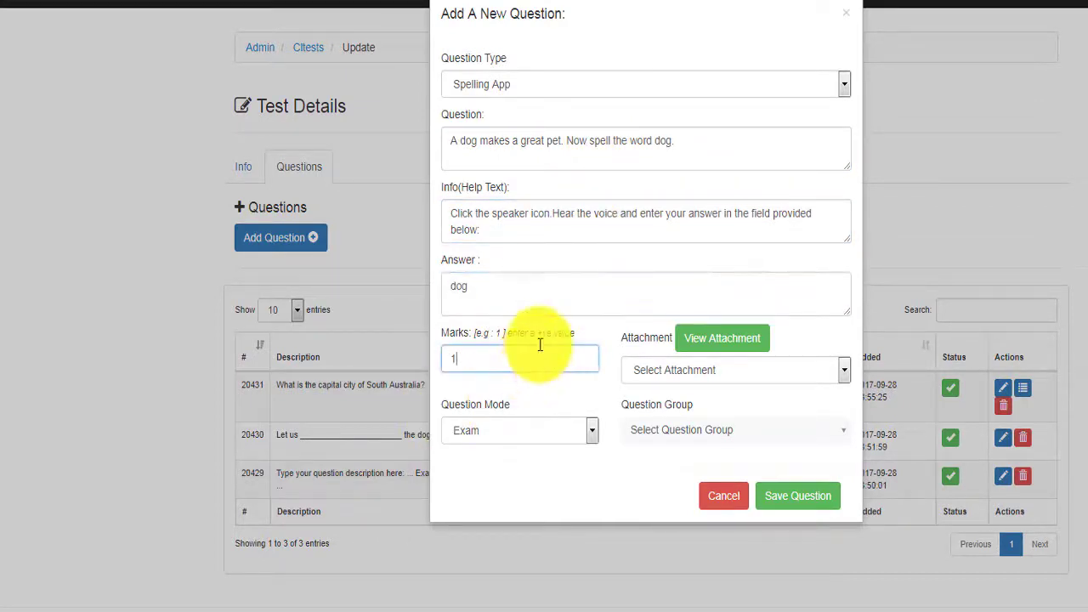
{"action": "mouse_move", "coordinate": [791, 429]}
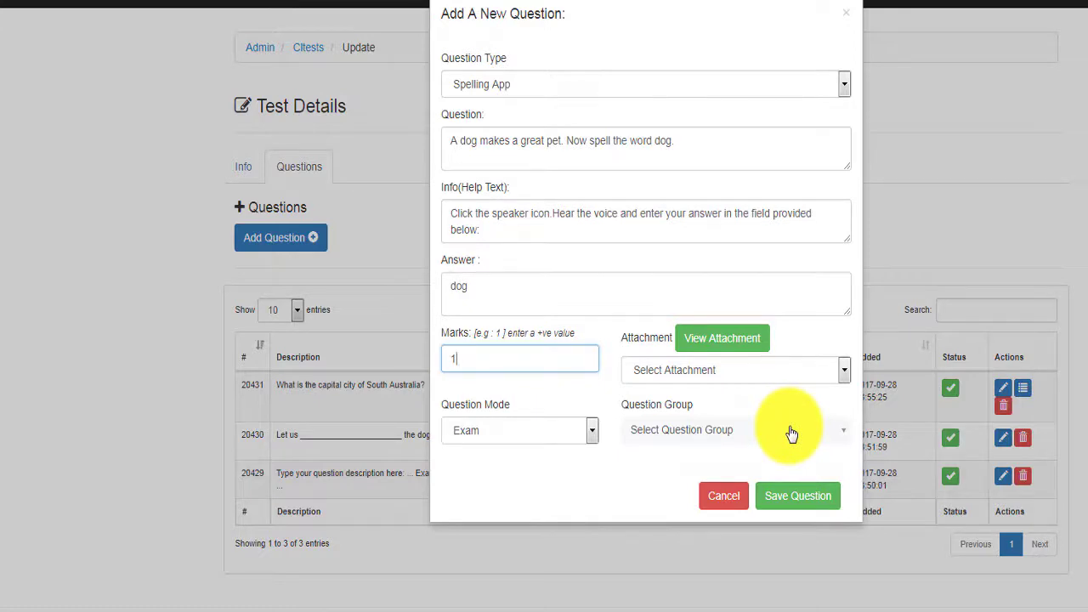
{"action": "left_click", "coordinate": [735, 428]}
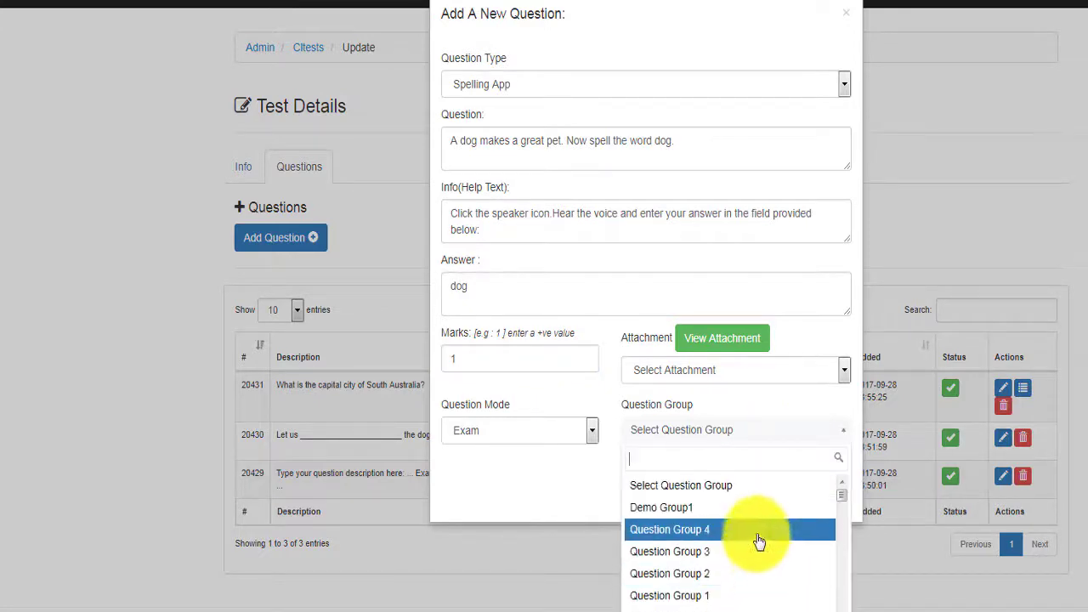
{"action": "left_click", "coordinate": [670, 529]}
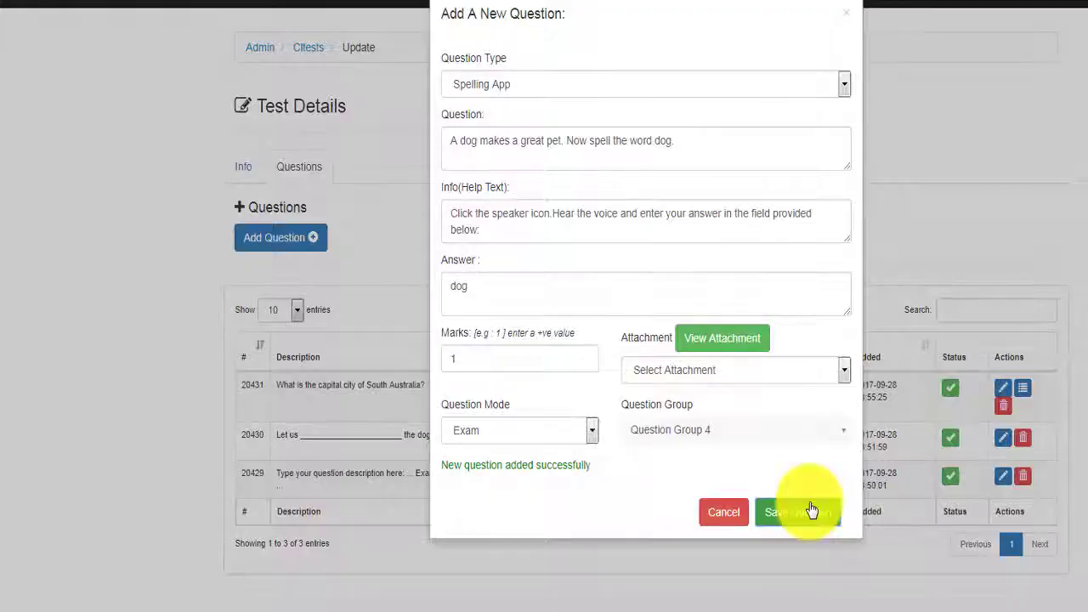
{"action": "left_click", "coordinate": [795, 512]}
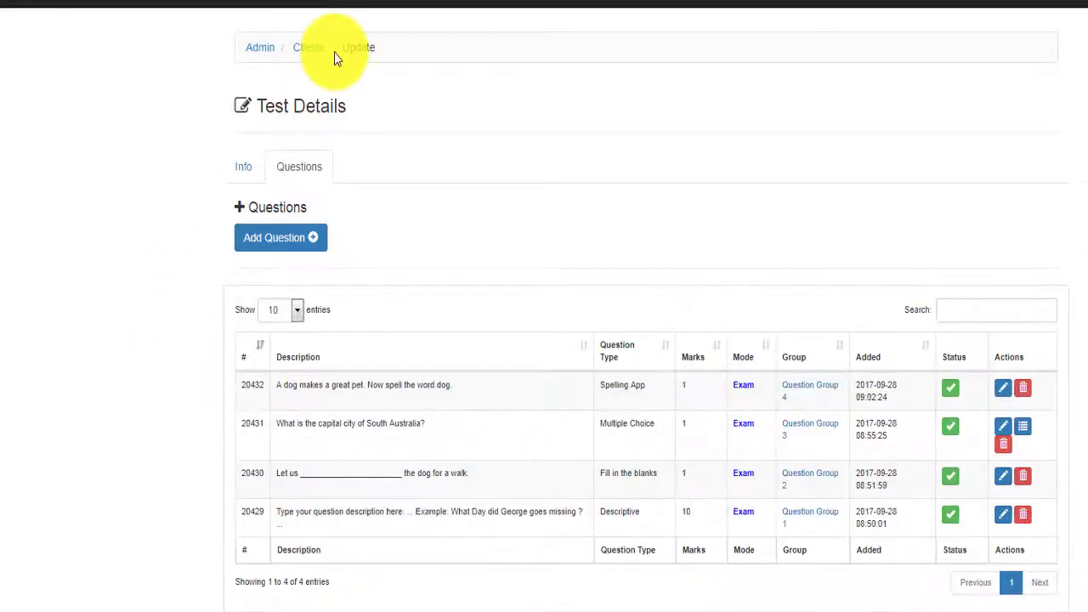
{"action": "left_click", "coordinate": [281, 238]}
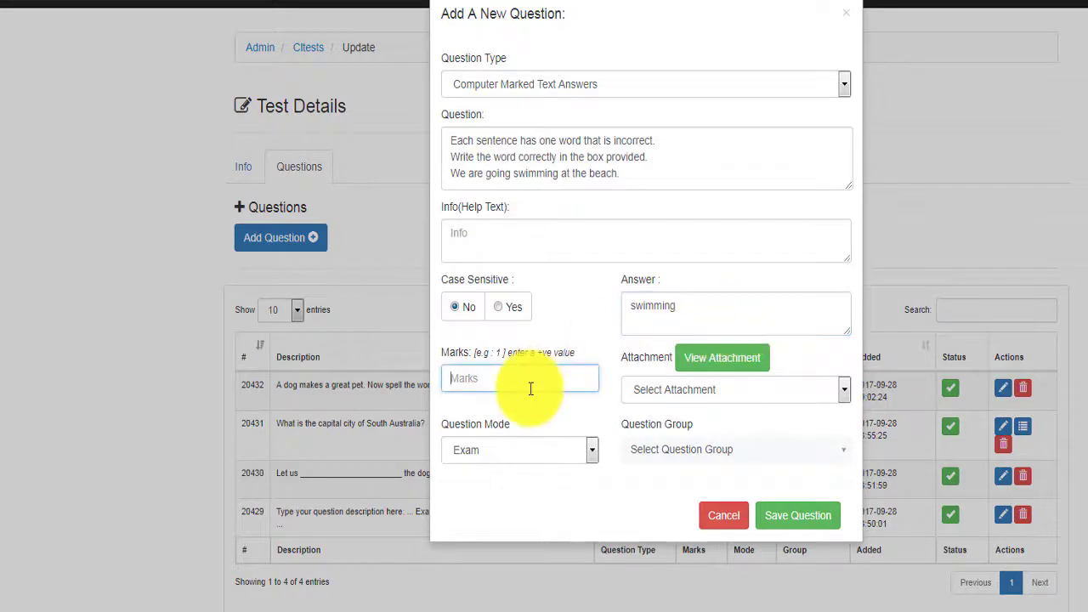
Step: Give the "swimming" text-answer question 1 mark and assign its question group
{"action": "type", "text": "1"}
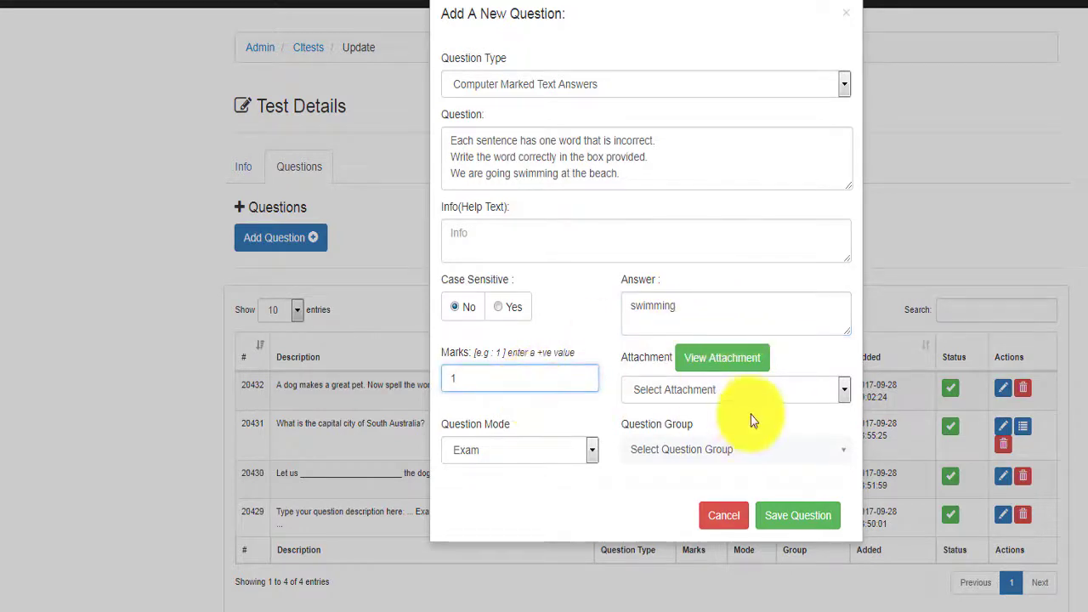
{"action": "left_click", "coordinate": [734, 448]}
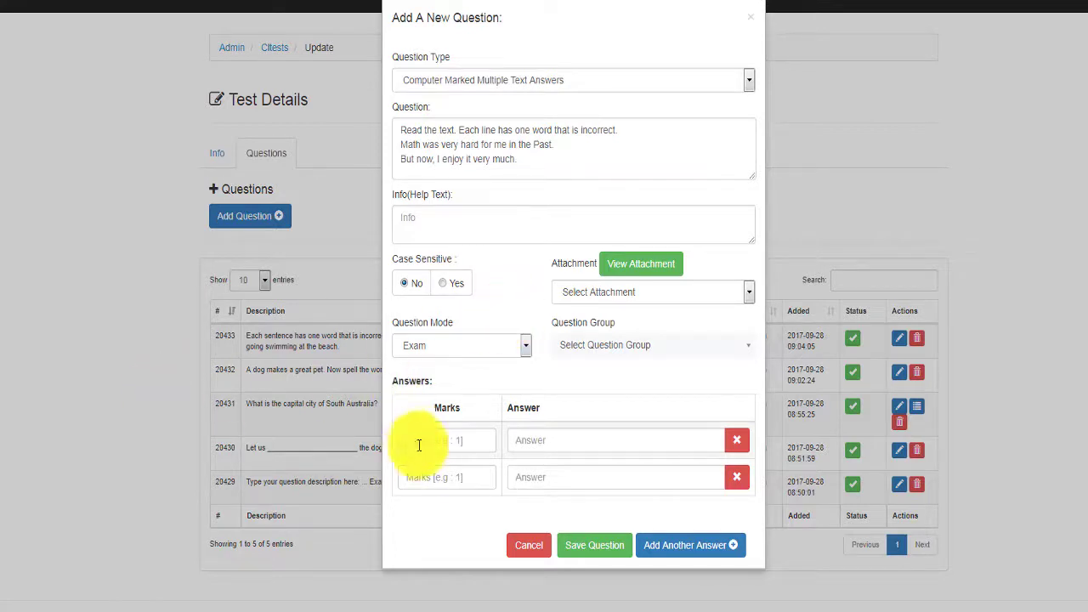
Step: Fill the answer rows very/1, Math/1 and enjoy/2
{"action": "left_click", "coordinate": [445, 441]}
{"action": "type", "text": "1"}
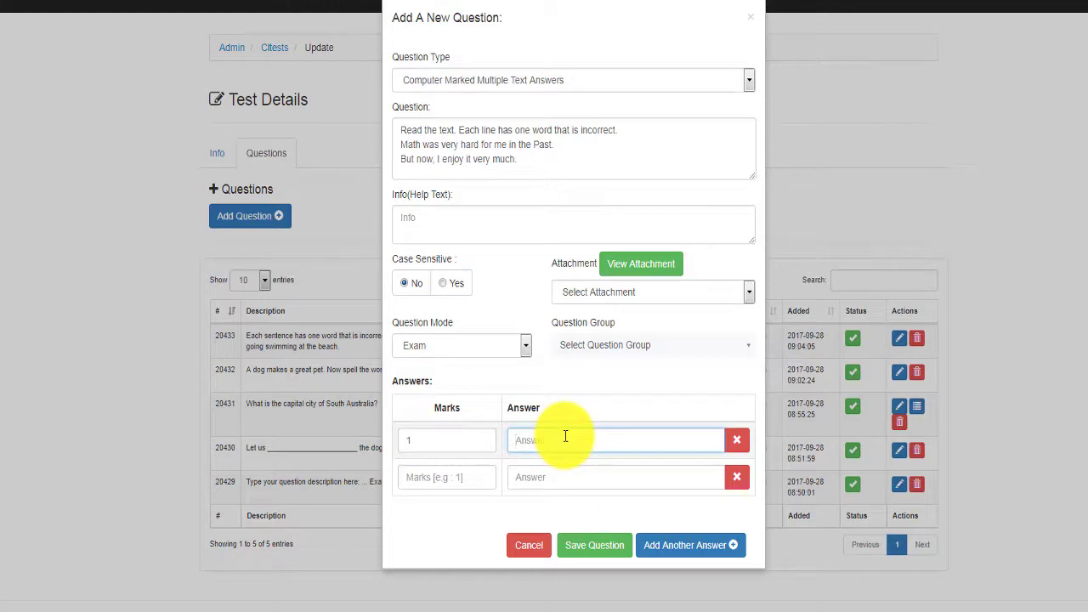
{"action": "type", "text": "very"}
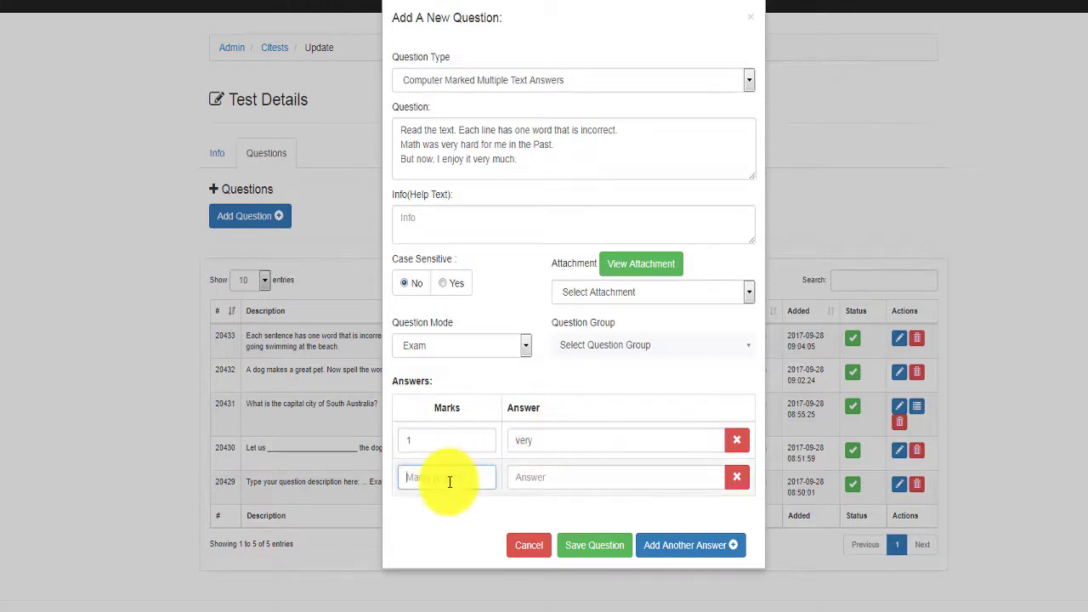
{"action": "type", "text": "1"}
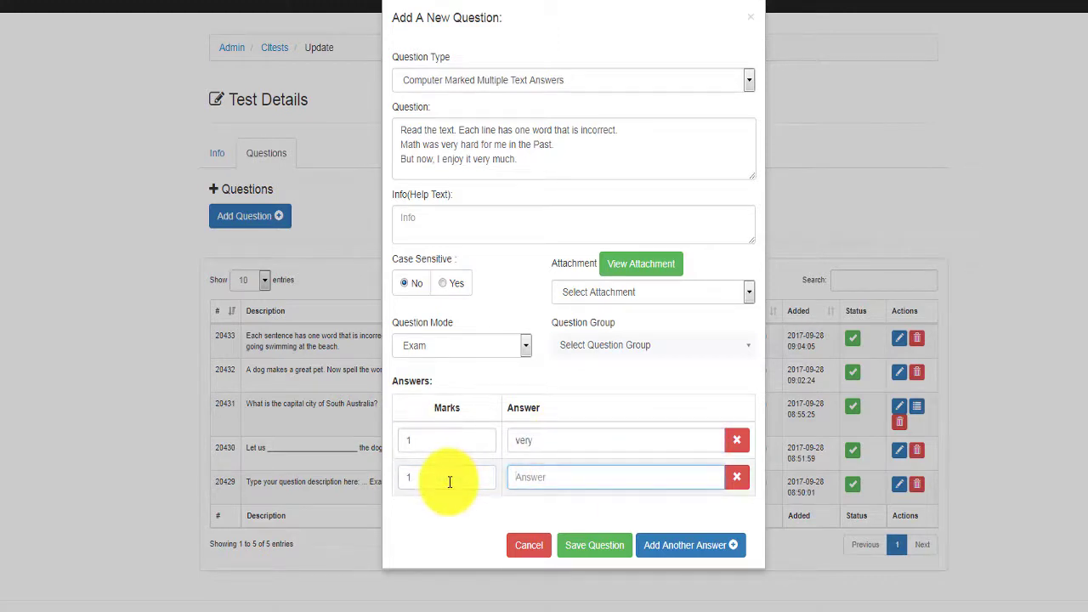
{"action": "left_click", "coordinate": [690, 544]}
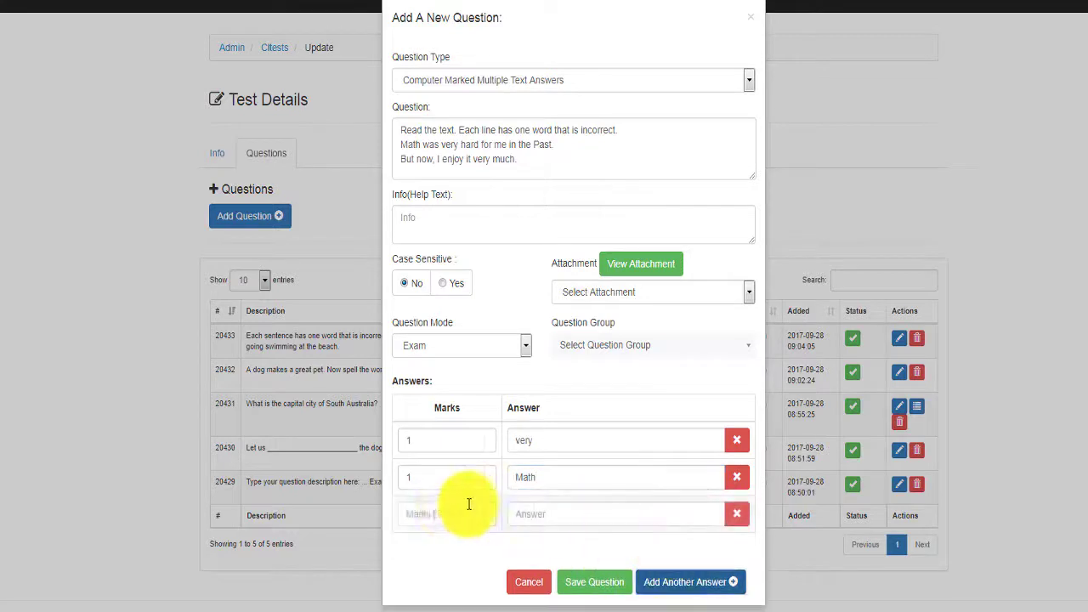
{"action": "type", "text": "2"}
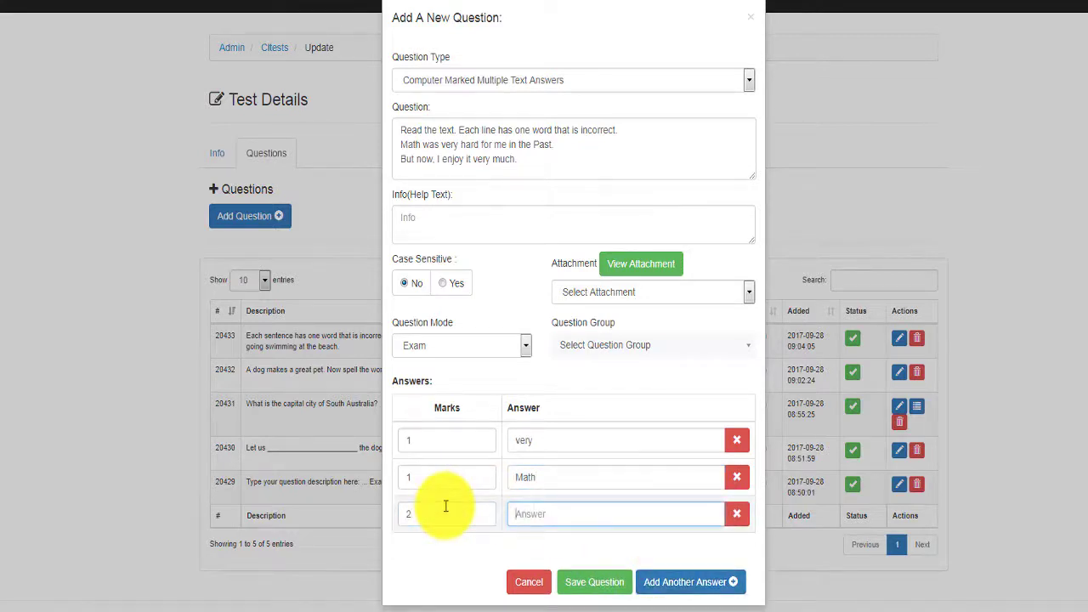
{"action": "type", "text": "enjoy"}
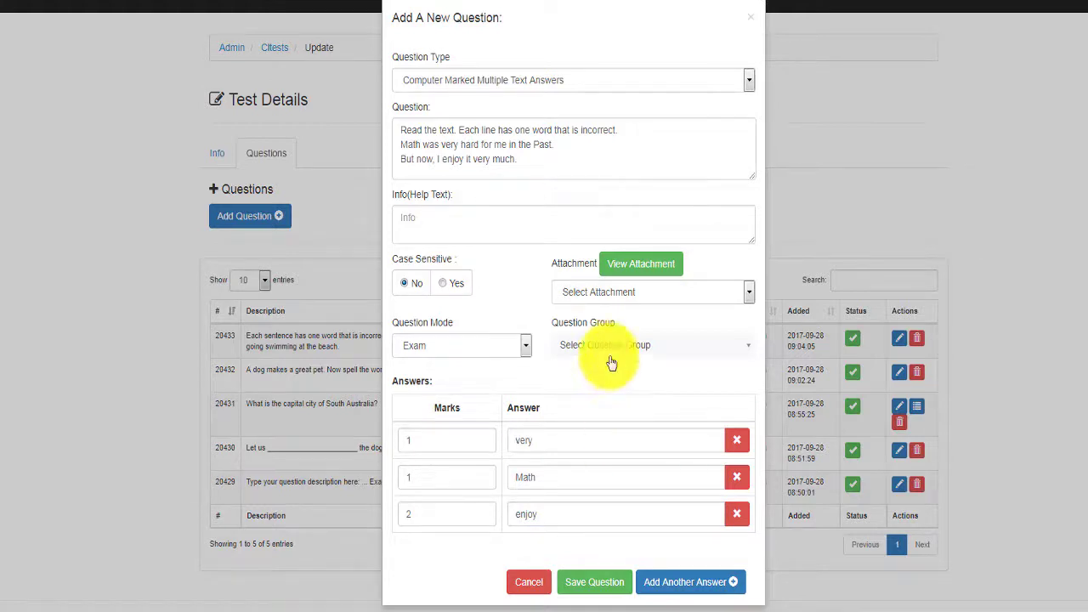
Step: Assign Question Group 6, save the multiple-answer question and close the form
{"action": "left_click", "coordinate": [650, 343]}
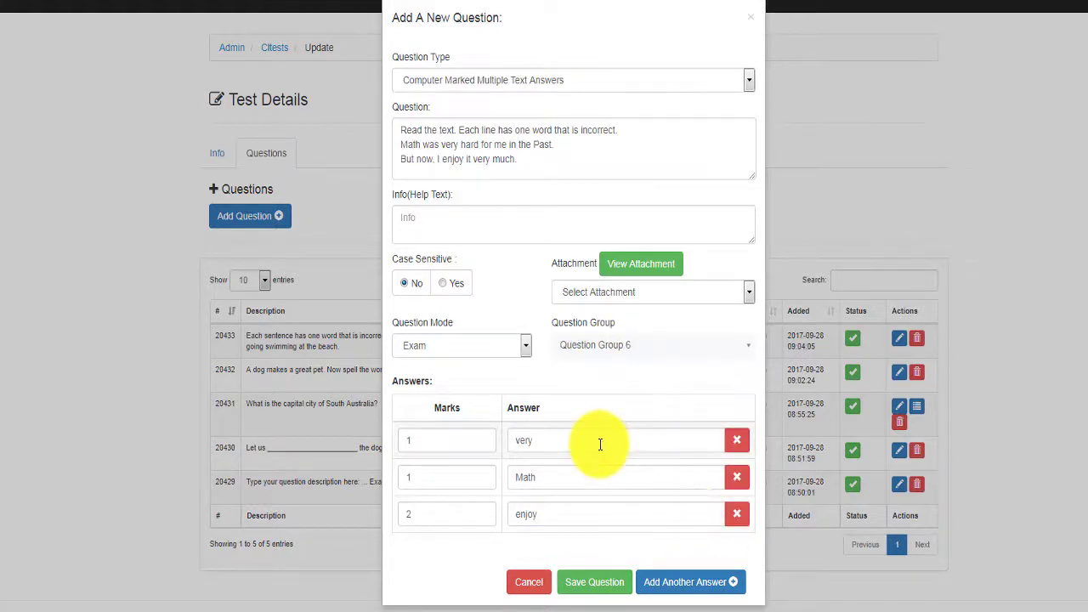
{"action": "left_click", "coordinate": [595, 581]}
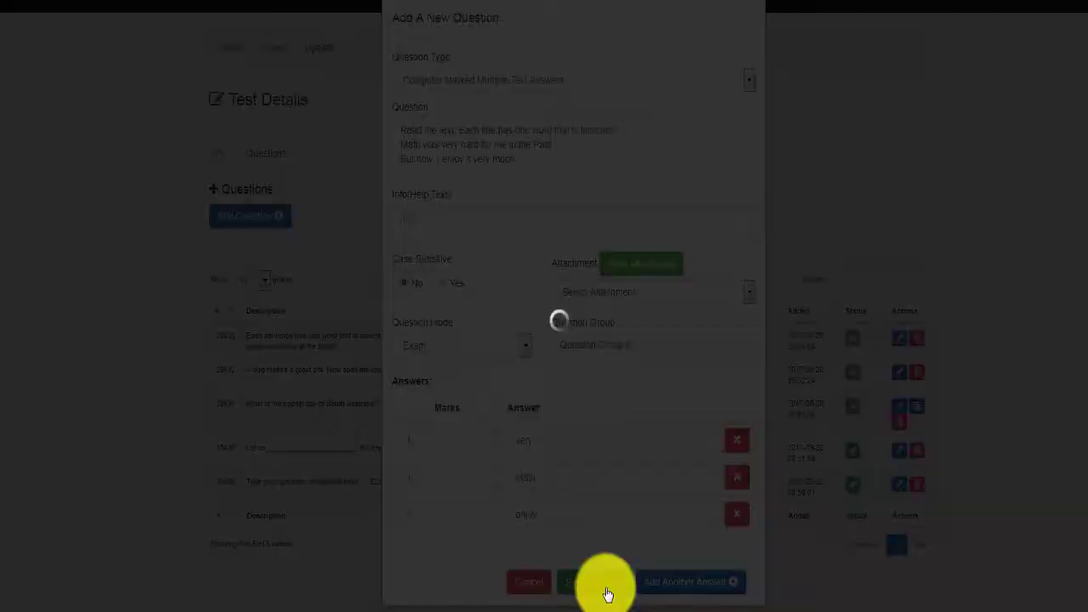
{"action": "left_click", "coordinate": [595, 582]}
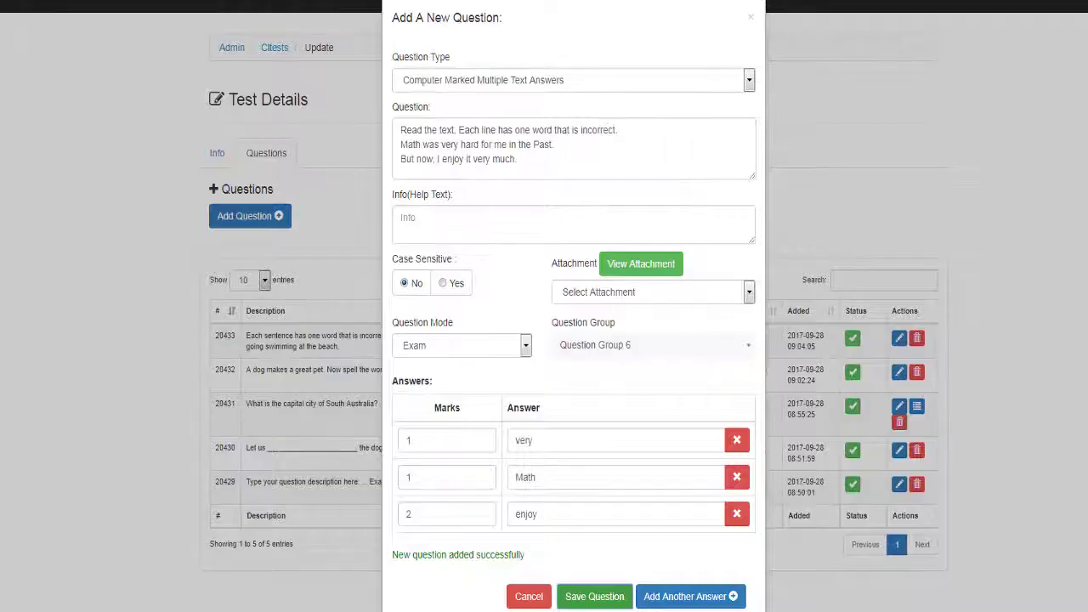
{"action": "left_click", "coordinate": [595, 595]}
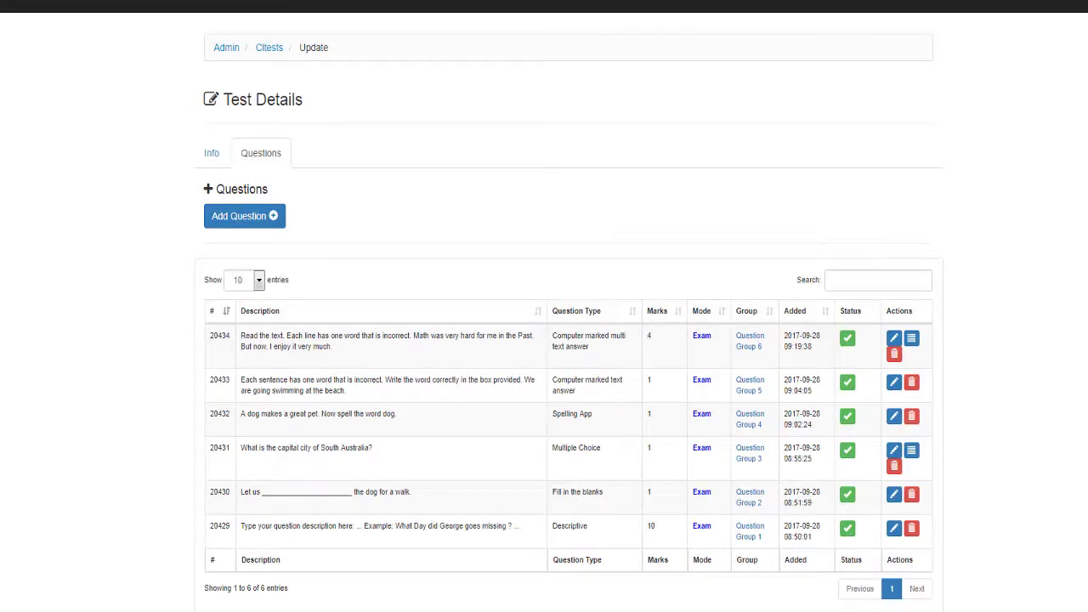
Step: Write "3x + 2 = 14, what does x equal" with help text, answer 4, Group 7, and save it
{"action": "left_click", "coordinate": [245, 214]}
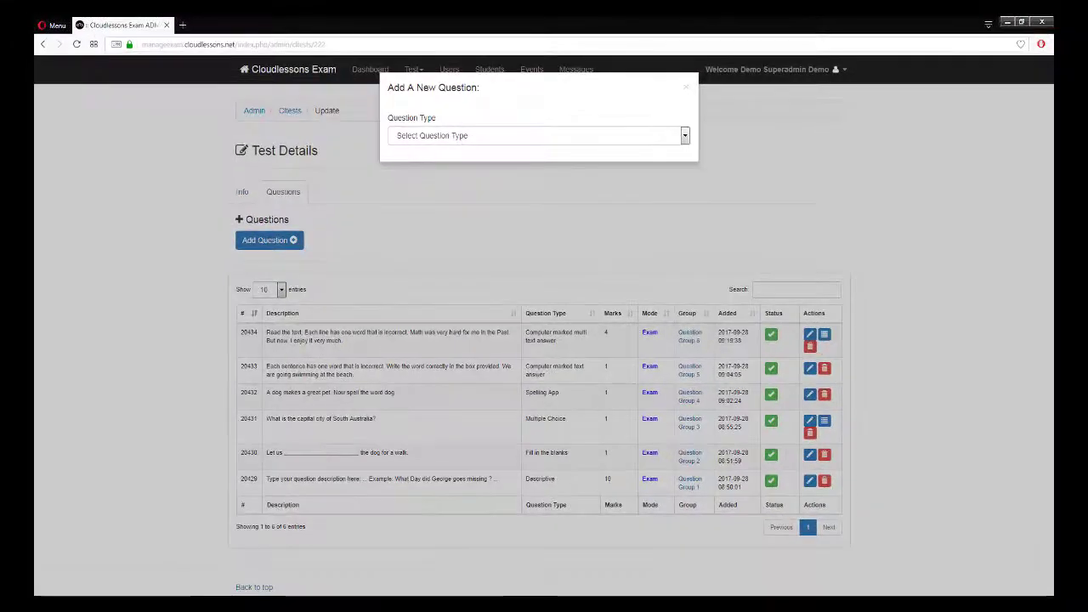
{"action": "mouse_move", "coordinate": [476, 140]}
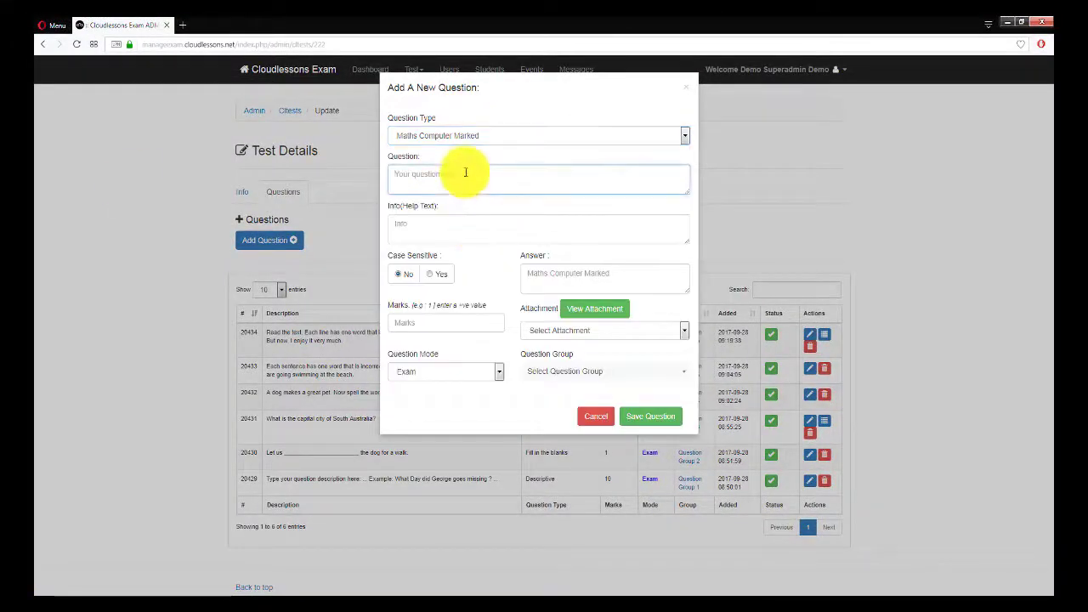
{"action": "type", "text": "3x"}
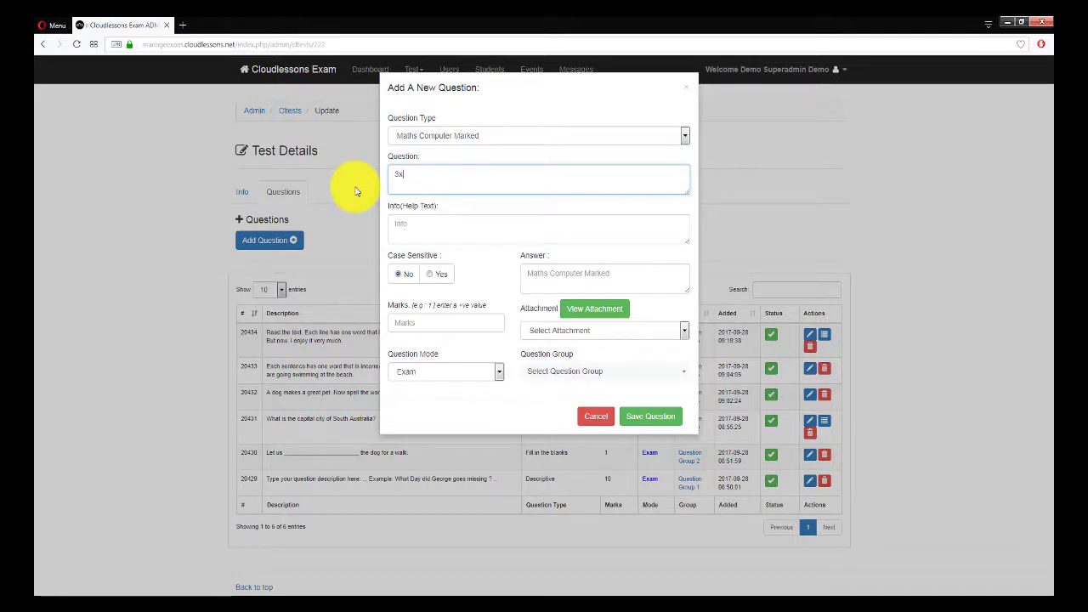
{"action": "type", "text": "+ 2 = 14"}
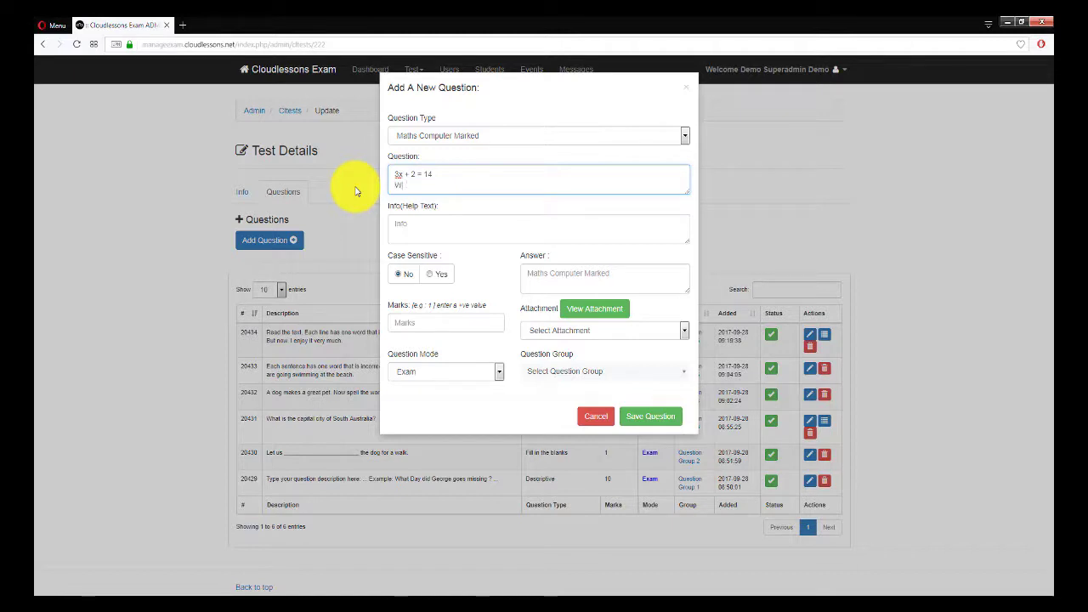
{"action": "type", "text": "hat does x equal"}
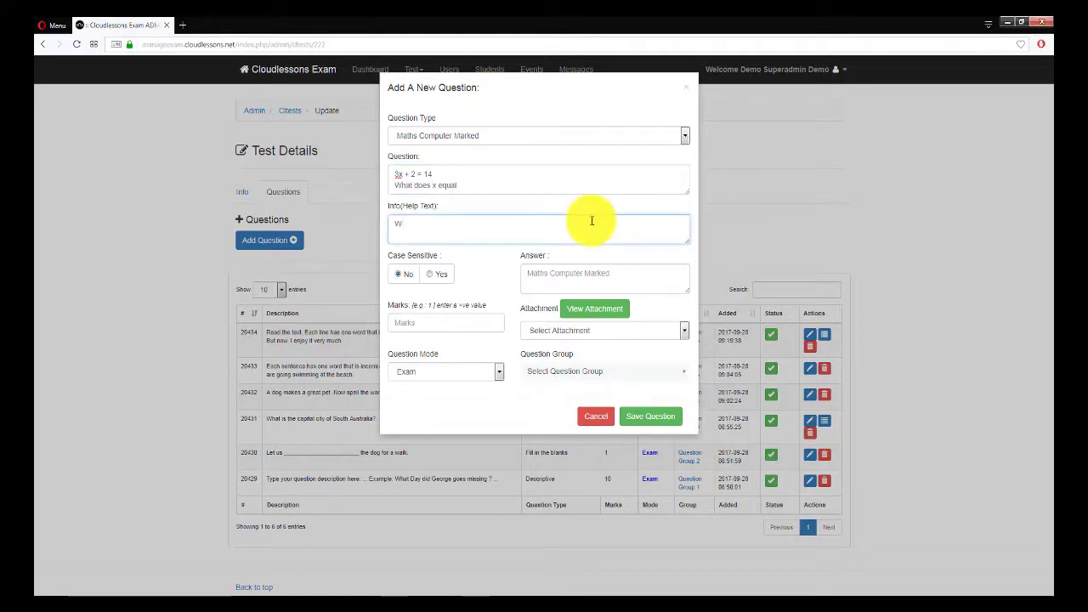
{"action": "type", "text": "Write the answer in the box provided"}
{"action": "left_click", "coordinate": [445, 322]}
{"action": "type", "text": "1"}
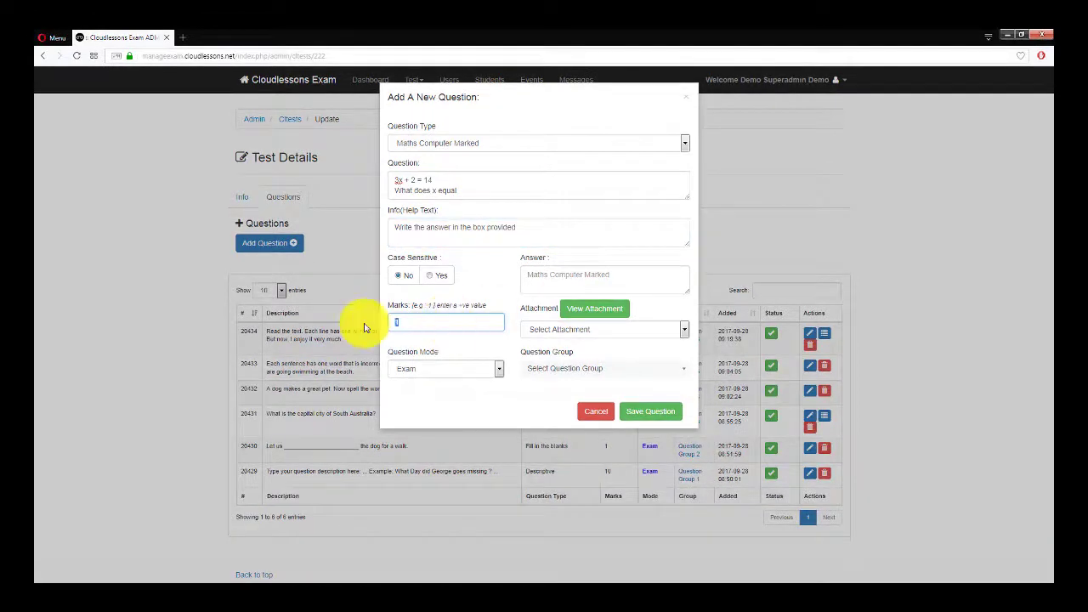
{"action": "left_click", "coordinate": [603, 367]}
{"action": "type", "text": "4"}
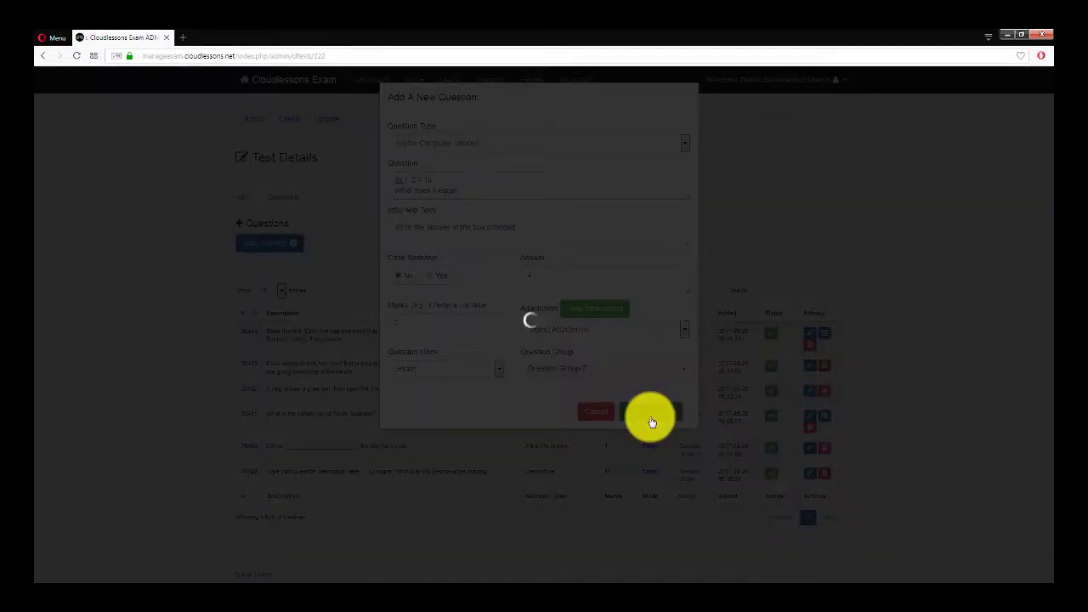
{"action": "left_click", "coordinate": [649, 422]}
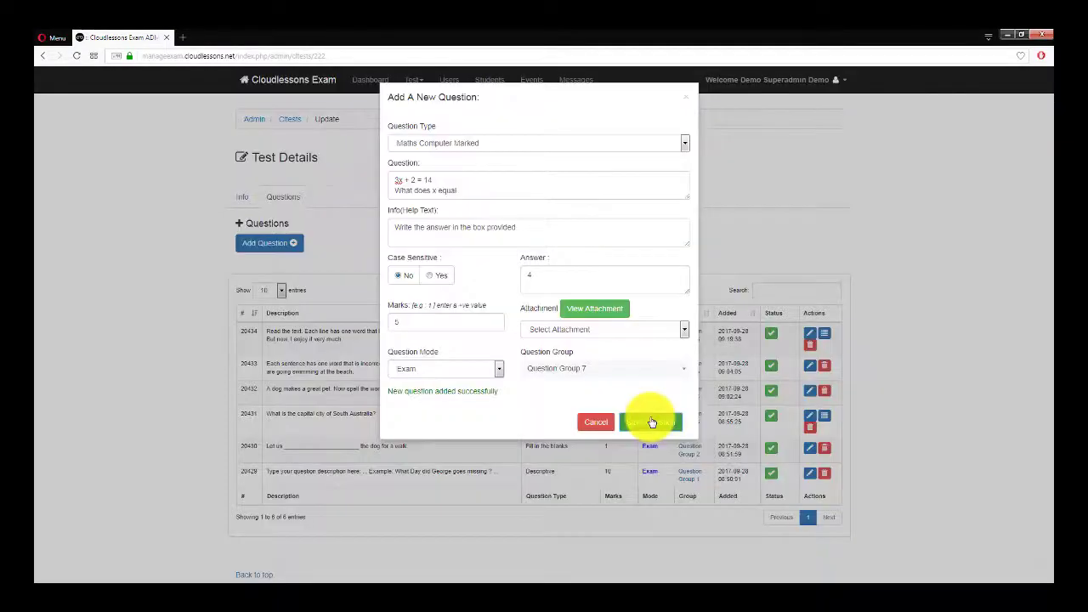
Step: Close the question form to show the test's full list of seven questions
{"action": "left_click", "coordinate": [649, 422]}
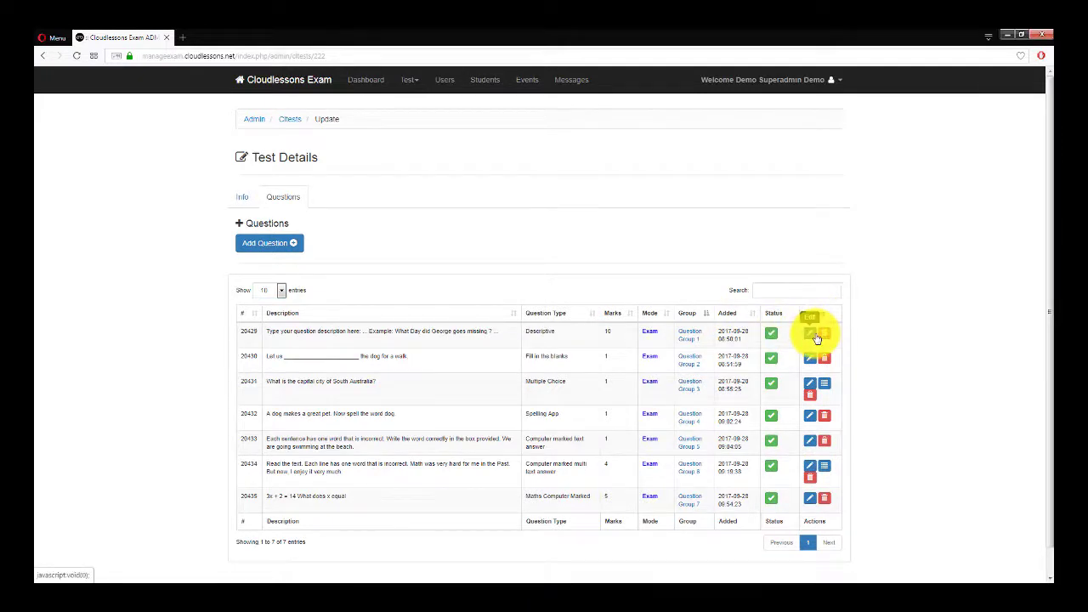
{"action": "mouse_move", "coordinate": [890, 348]}
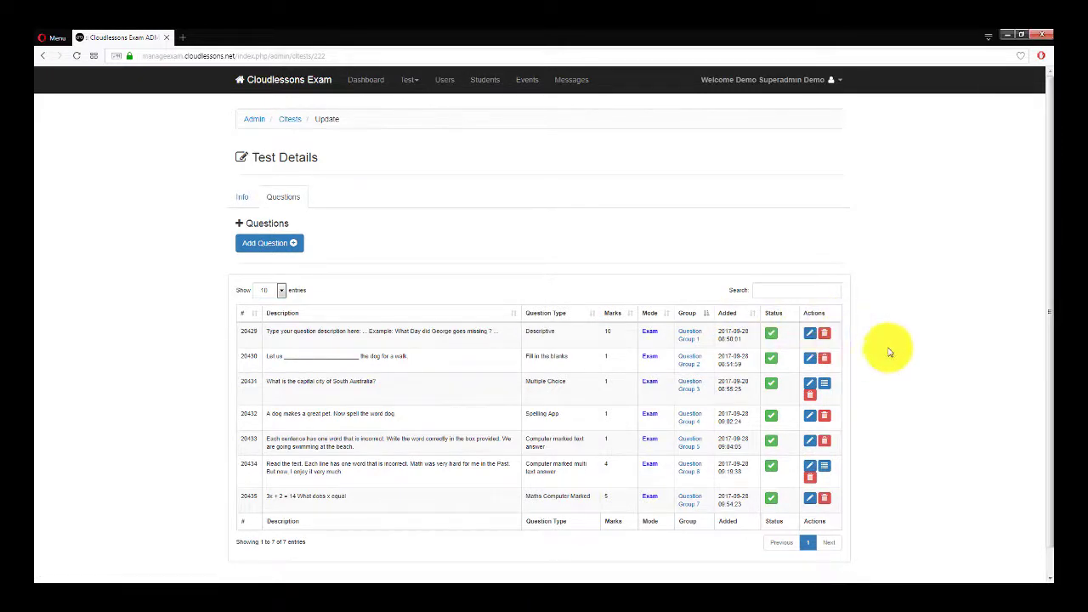